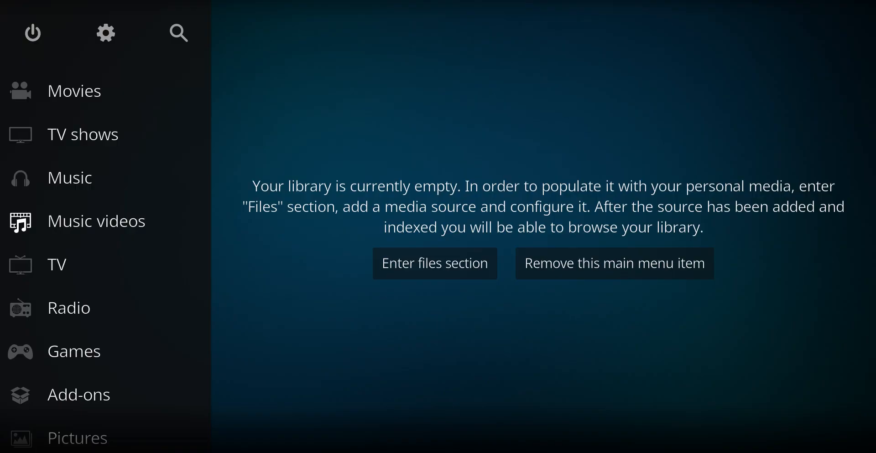
pyautogui.moveTo(175, 11)
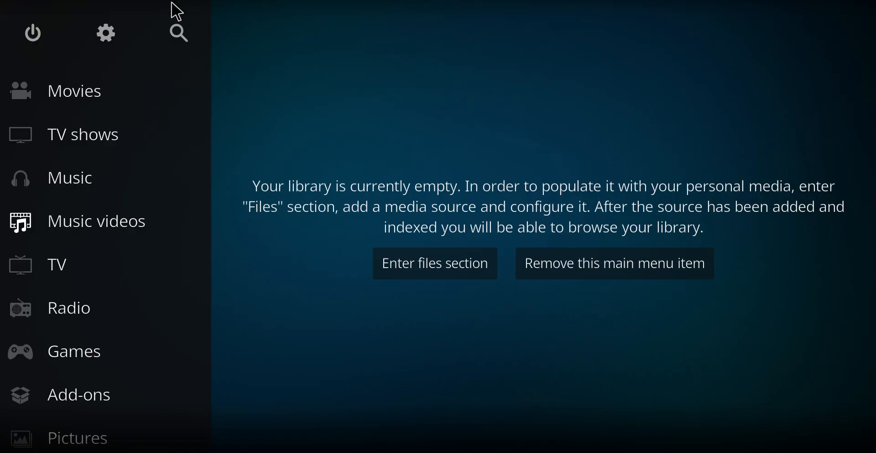
pyautogui.moveTo(146, 44)
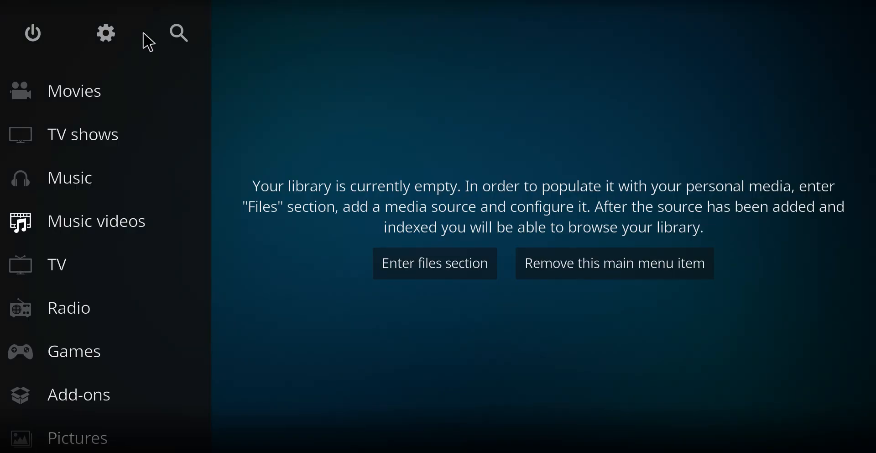
pyautogui.moveTo(110, 44)
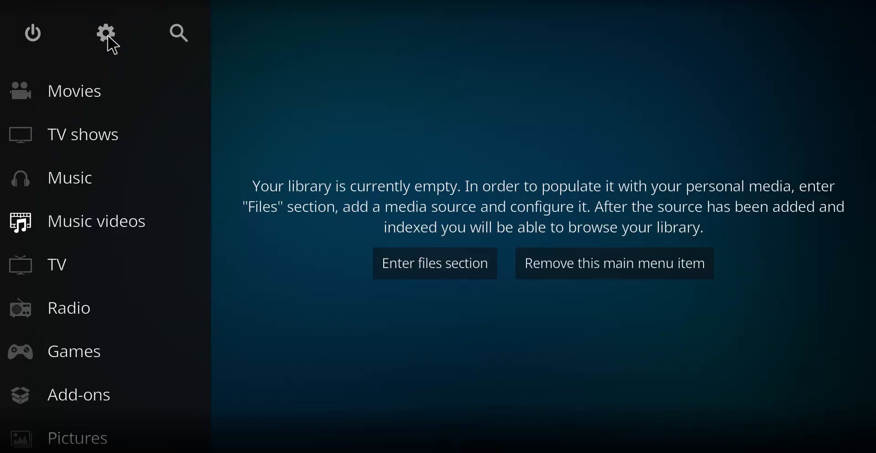
# Turn on Unknown sources in System > Add-ons settings and accept the warning
pyautogui.click(105, 33)
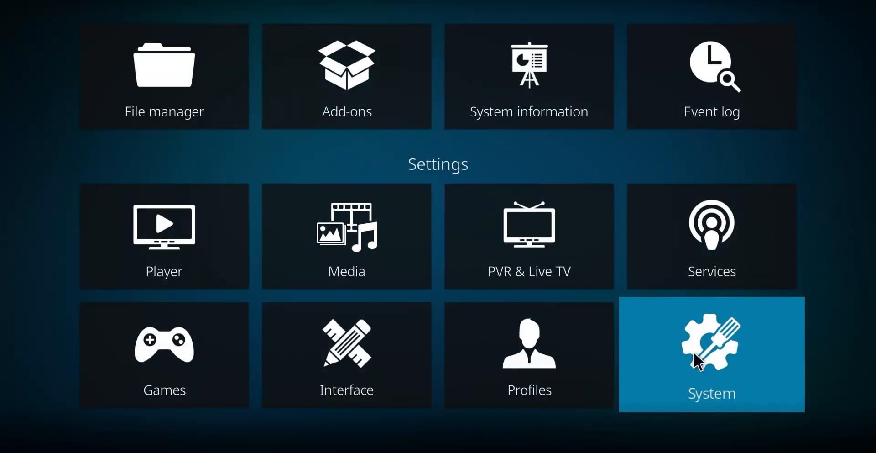
pyautogui.click(712, 355)
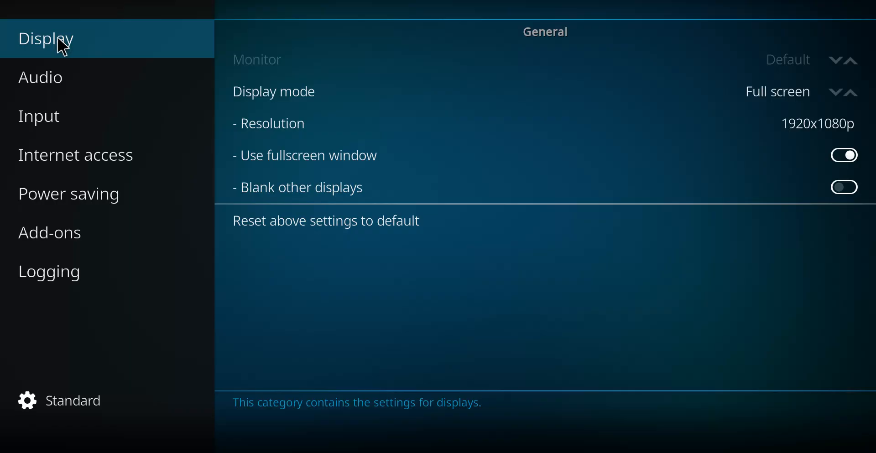
pyautogui.click(49, 232)
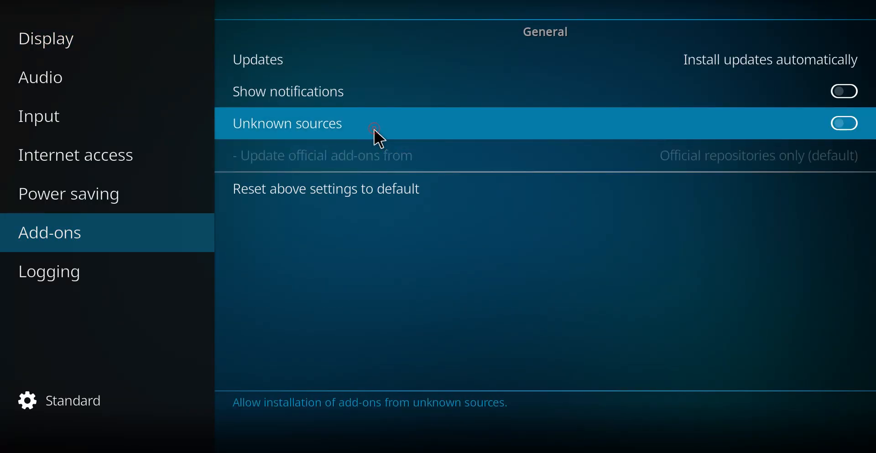
pyautogui.click(843, 123)
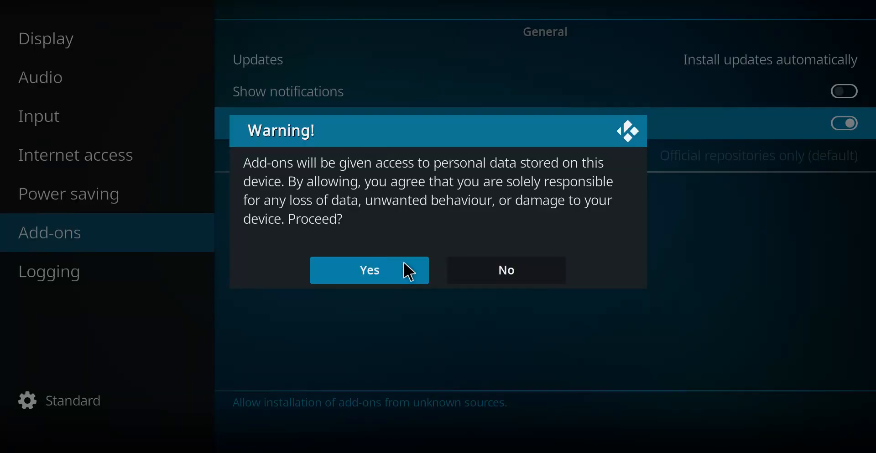
pyautogui.click(369, 270)
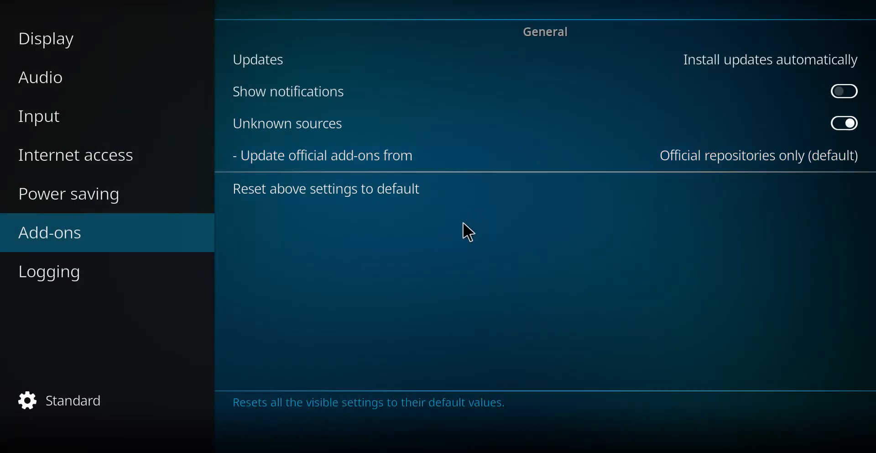
pyautogui.moveTo(463, 241)
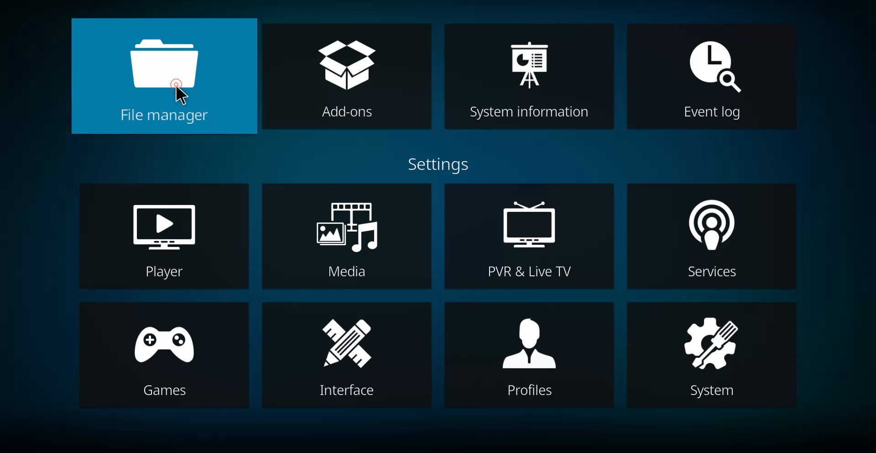
pyautogui.click(164, 76)
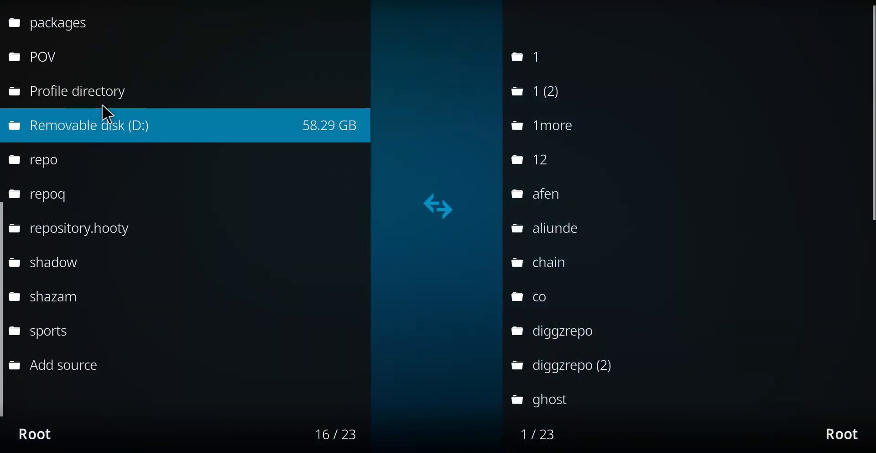
pyautogui.scroll(-3)
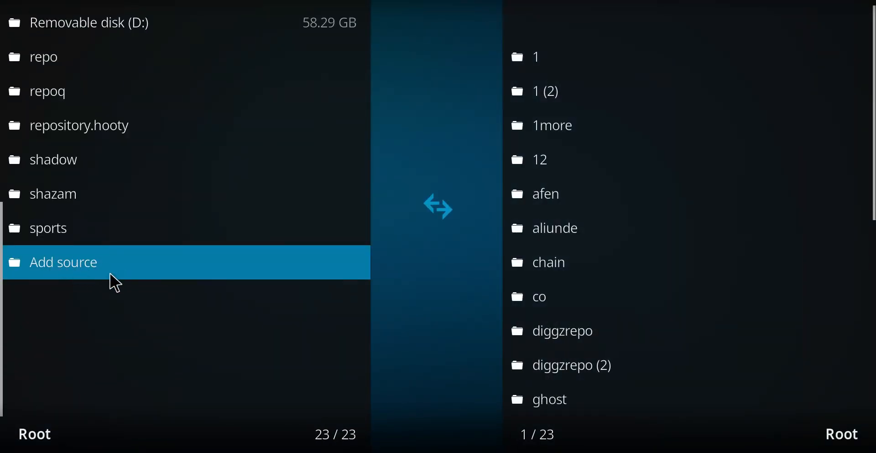
pyautogui.click(63, 262)
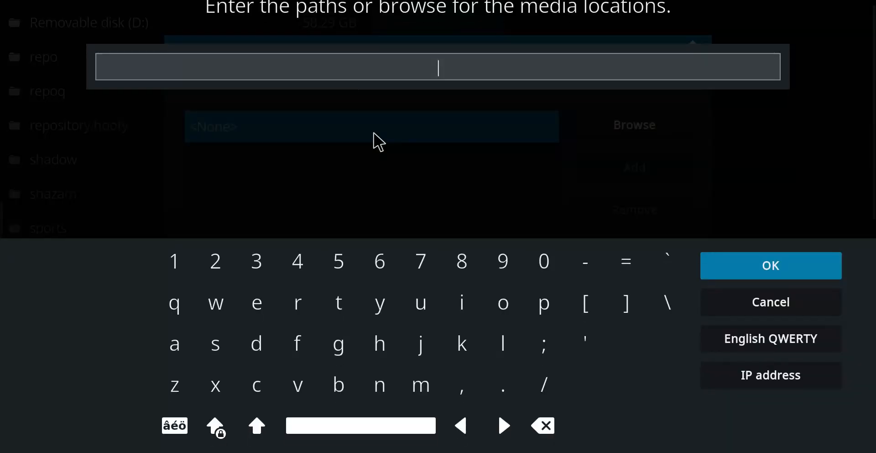
pyautogui.write('https://umbrellaplug.github.io/')
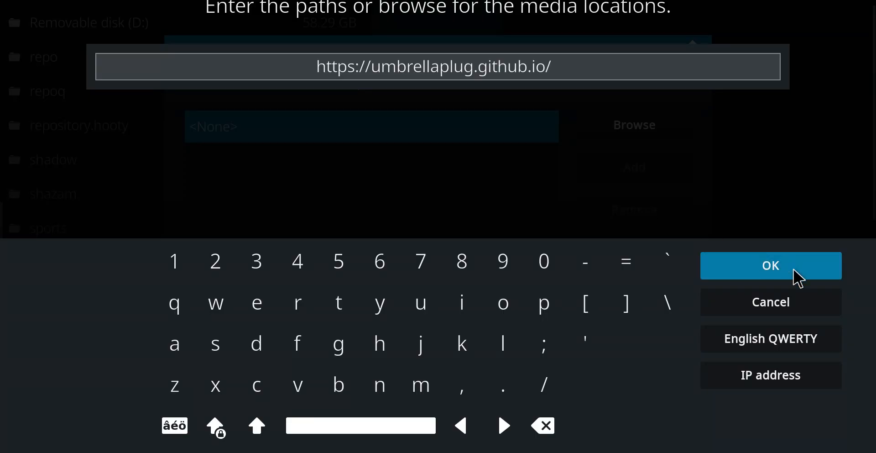
pyautogui.click(770, 265)
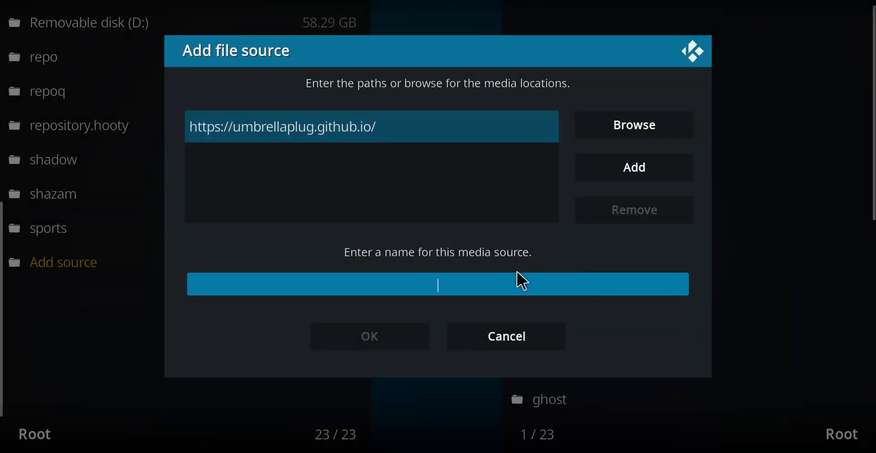
pyautogui.write('umb')
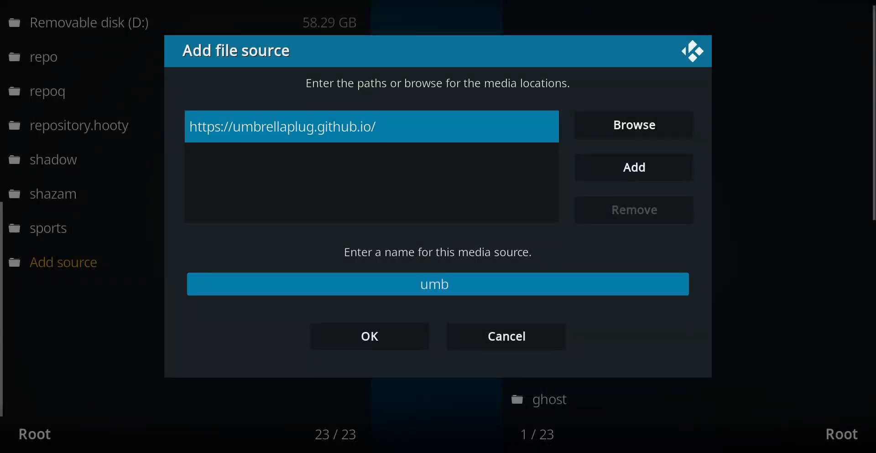
pyautogui.write('rella')
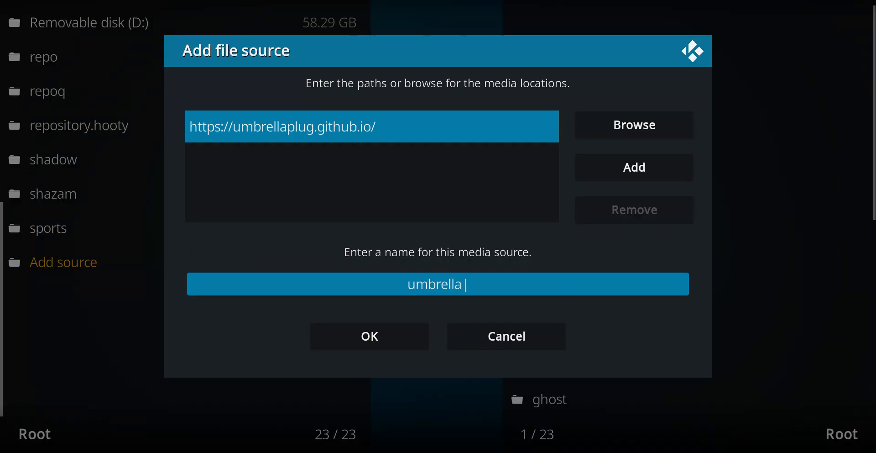
pyautogui.moveTo(369, 336)
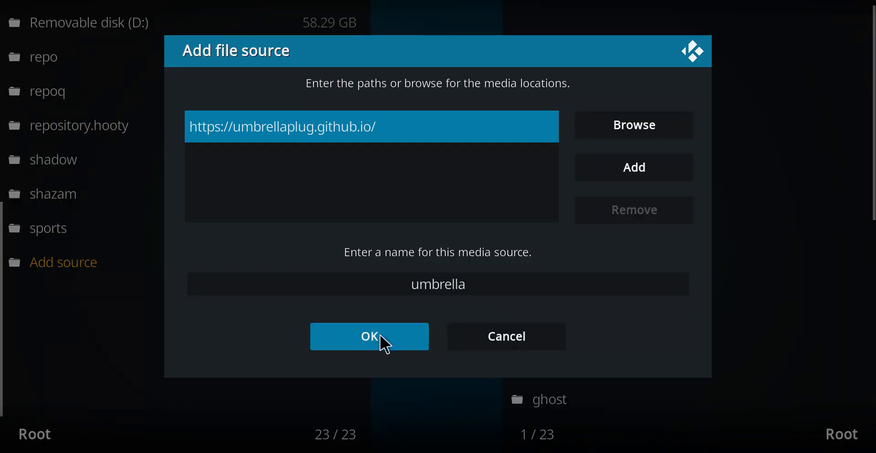
pyautogui.click(368, 336)
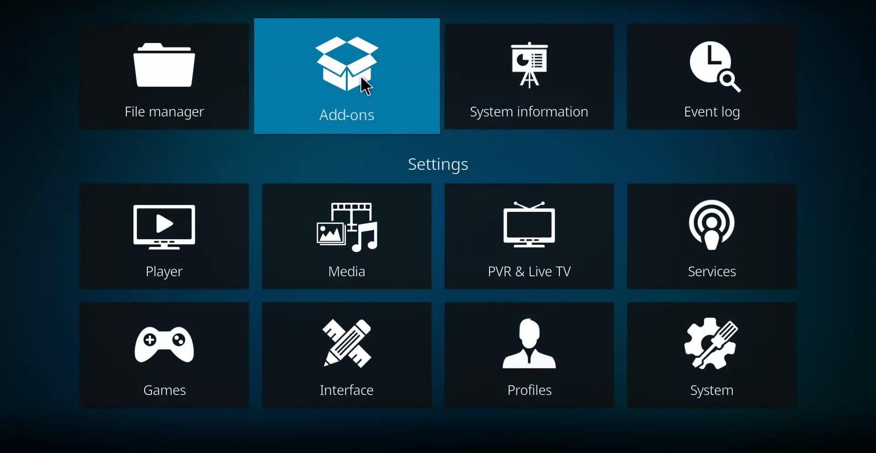
# Install the Umbrella Repository from its zip file in the umbrella source
pyautogui.click(346, 76)
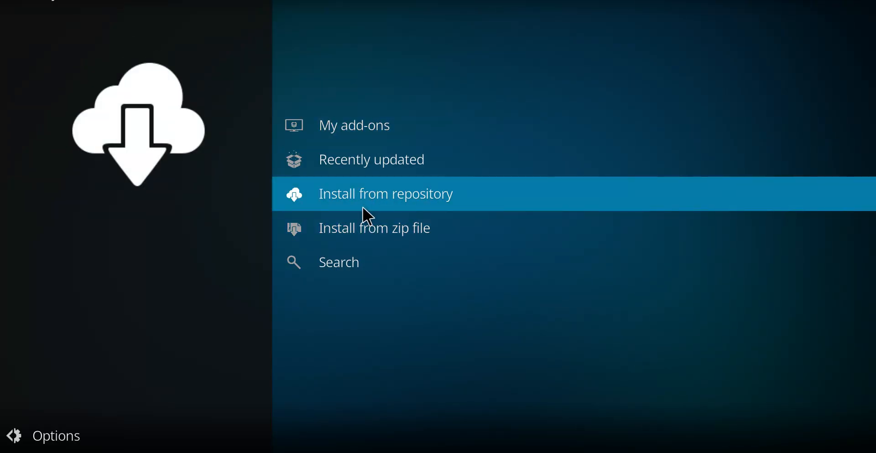
pyautogui.click(374, 227)
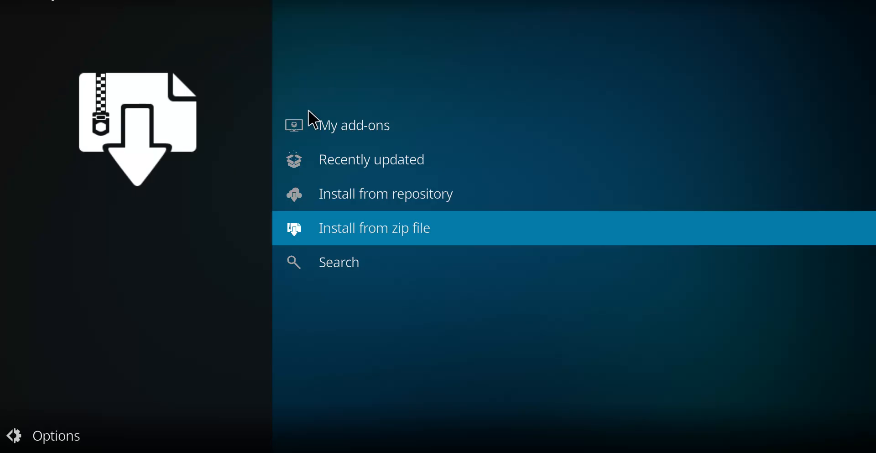
pyautogui.moveTo(313, 117)
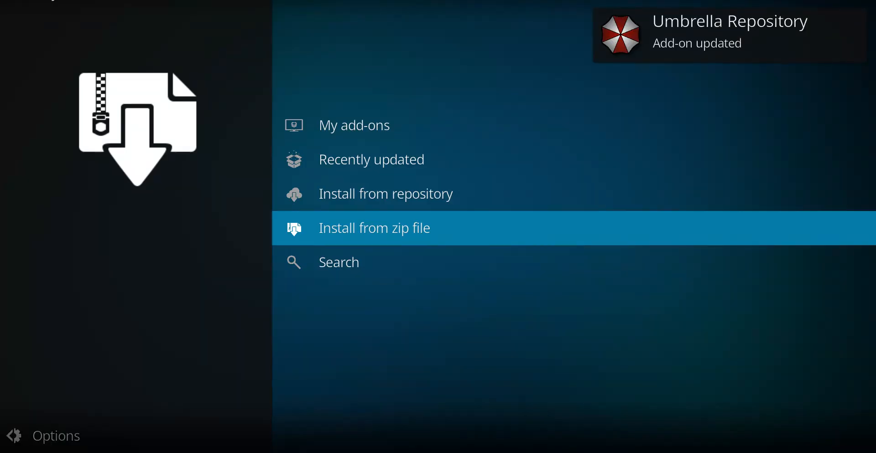
pyautogui.moveTo(368, 194)
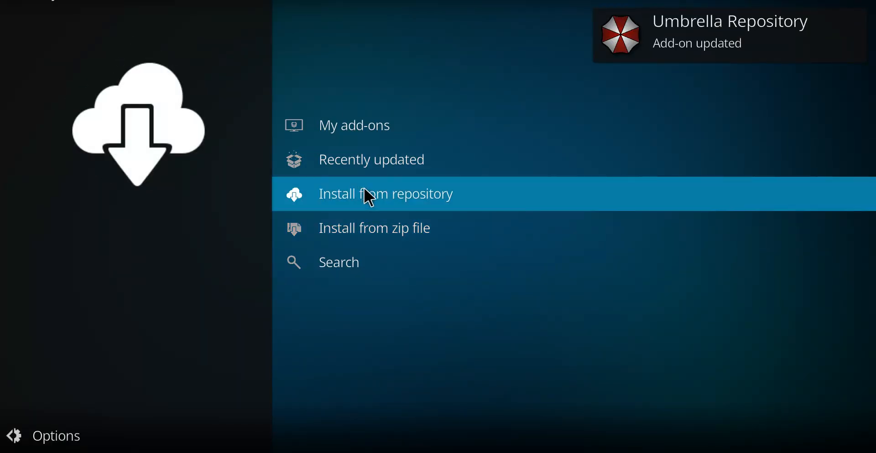
pyautogui.click(385, 194)
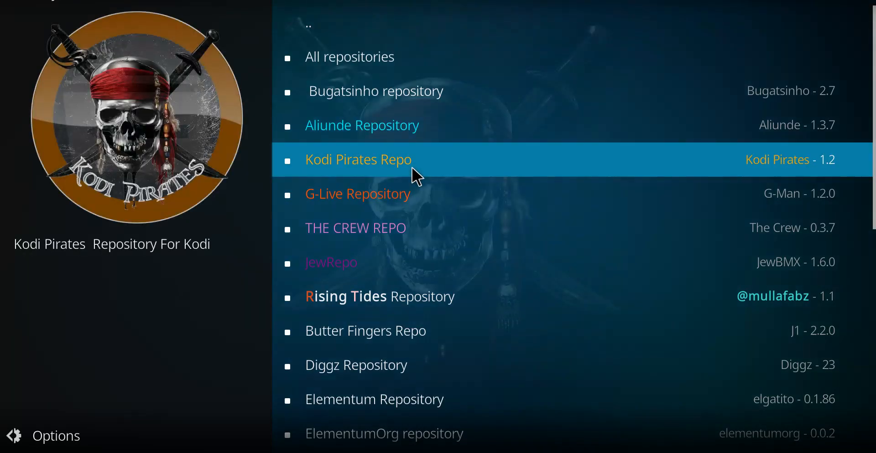
# Show the Umbrella Repository's video add-ons: Fen, Fen Light, Umbrella and YouTube
pyautogui.scroll(-3)
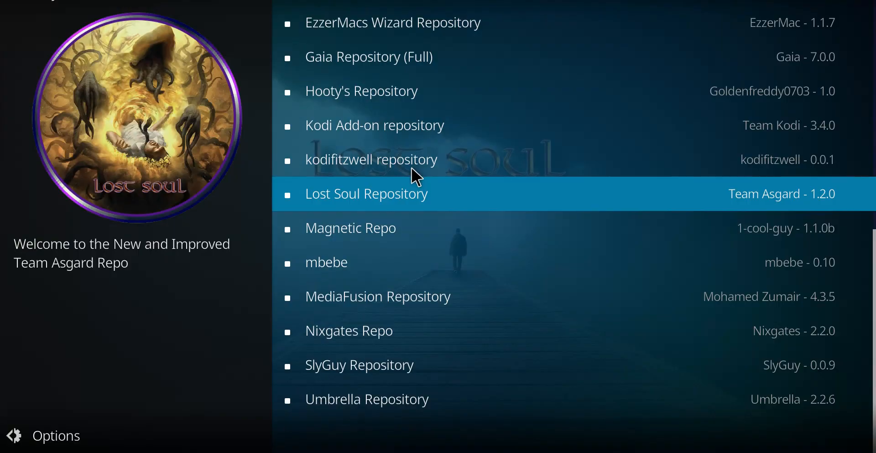
pyautogui.click(367, 398)
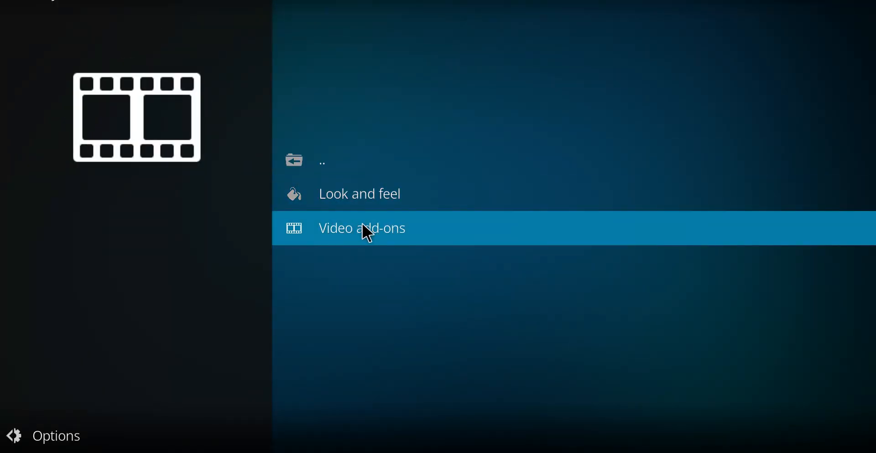
pyautogui.click(362, 227)
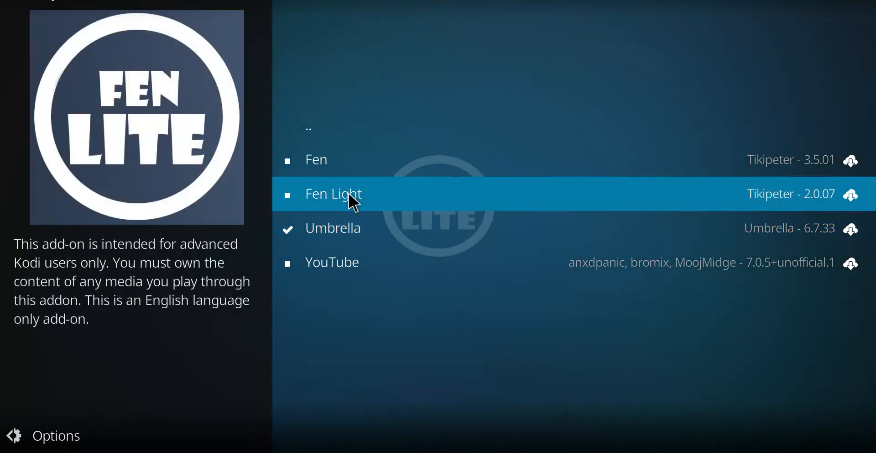
# Install Fen Light 2.0.07, confirming replacement of version 2.0.02 and the data prompt
pyautogui.click(333, 194)
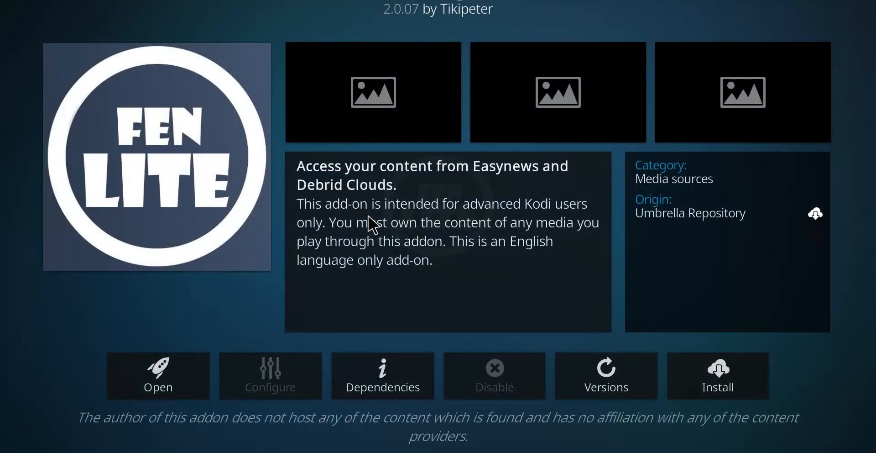
pyautogui.moveTo(516, 288)
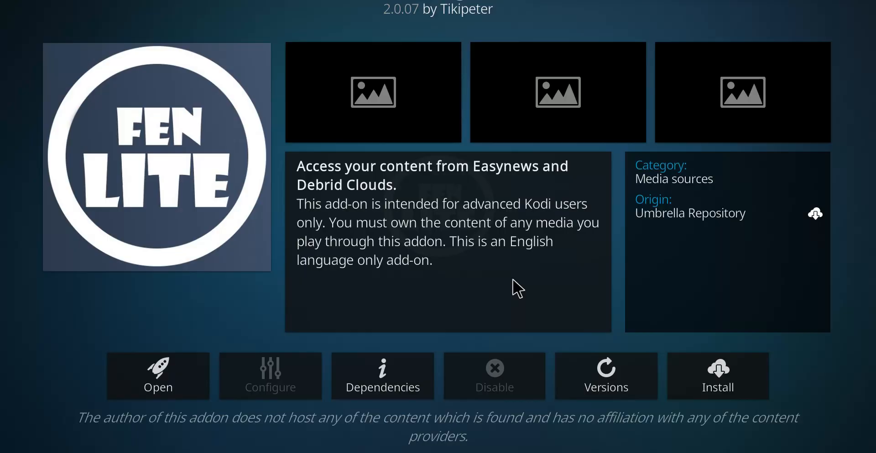
pyautogui.moveTo(718, 375)
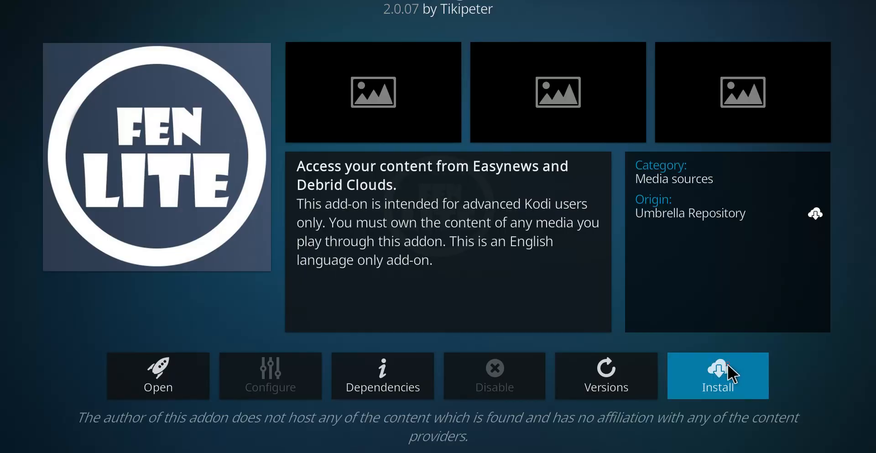
pyautogui.click(718, 375)
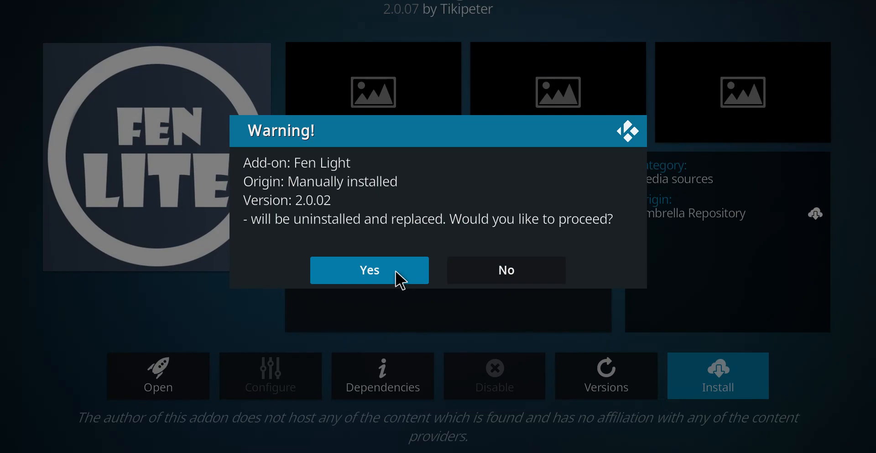
pyautogui.click(370, 270)
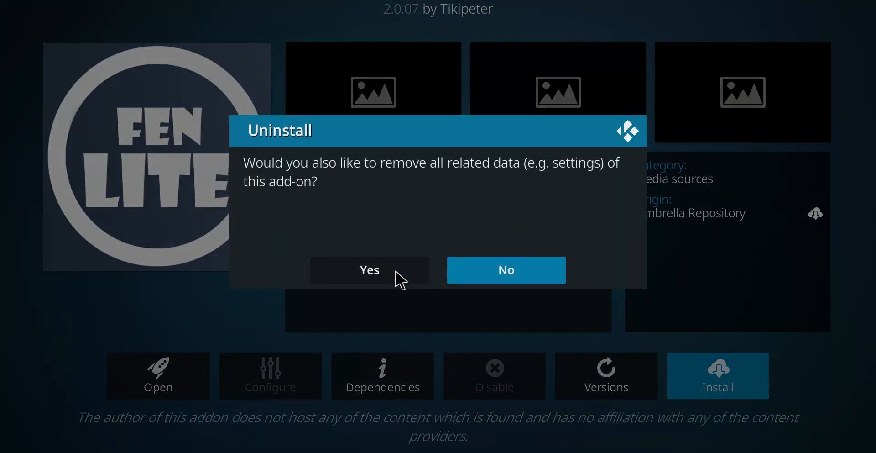
pyautogui.click(369, 270)
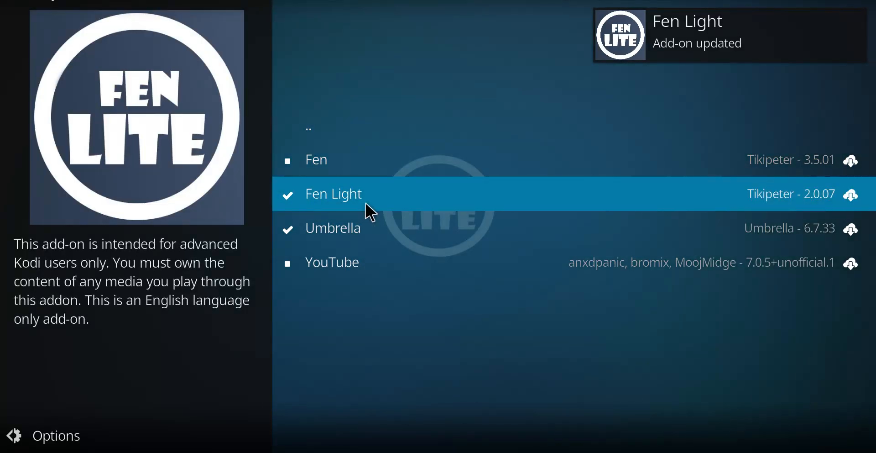
# Open Fen Light from its information page to show its main menu
pyautogui.click(333, 194)
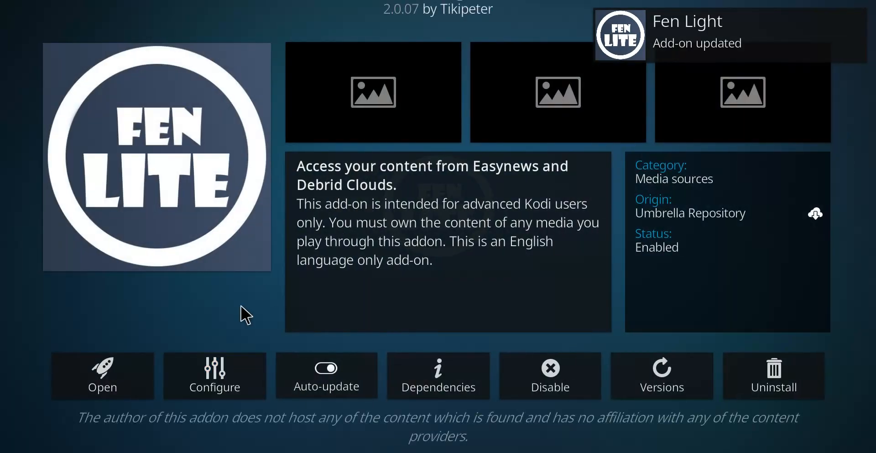
pyautogui.click(102, 375)
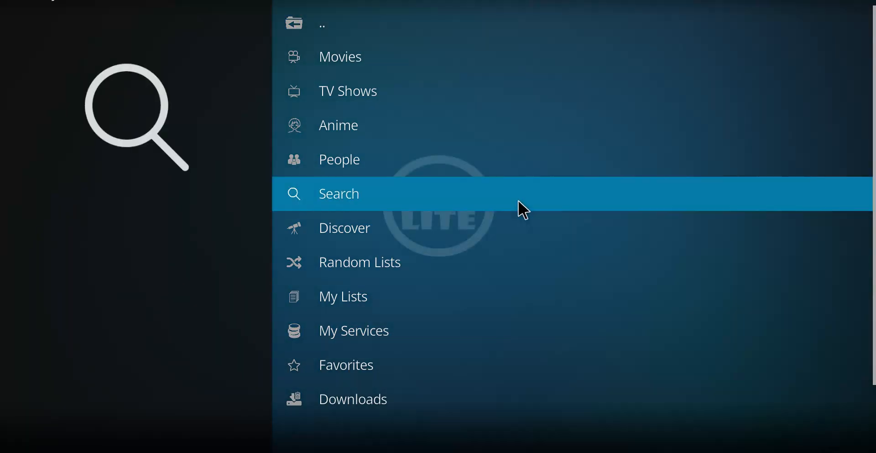
pyautogui.moveTo(391, 159)
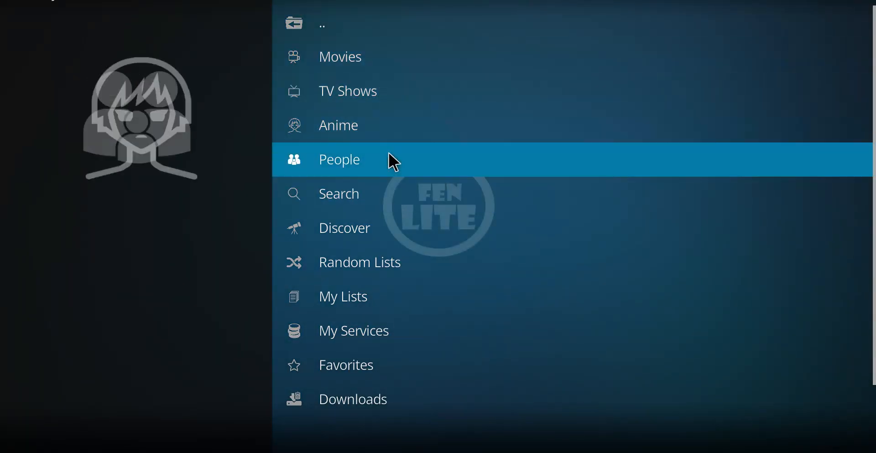